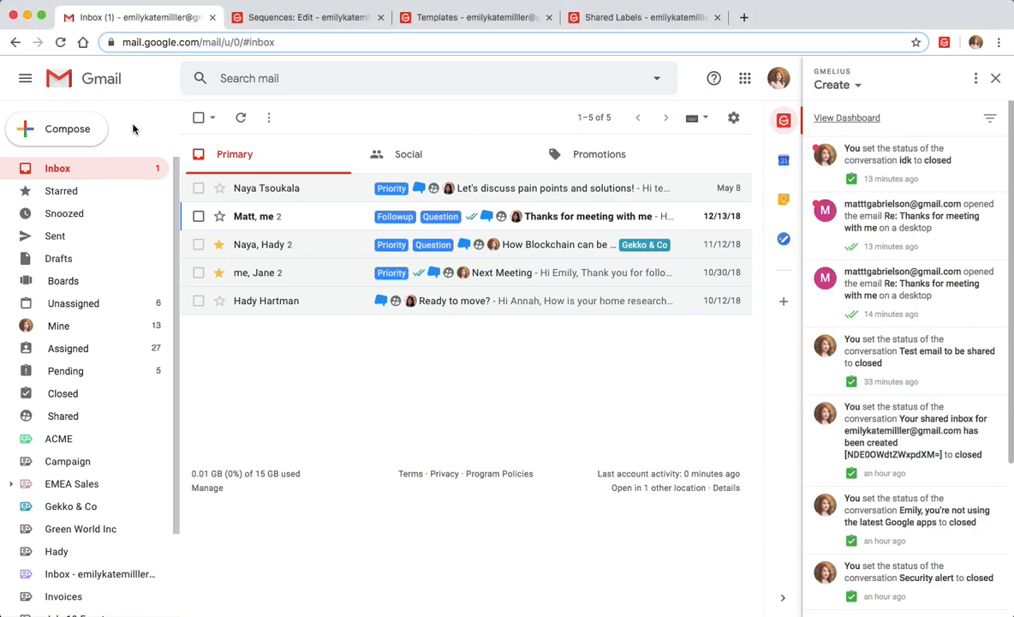
- Open the conversations listed under the ACME label
{"action": "scroll", "scroll_direction": "down", "scroll_amount": 3}
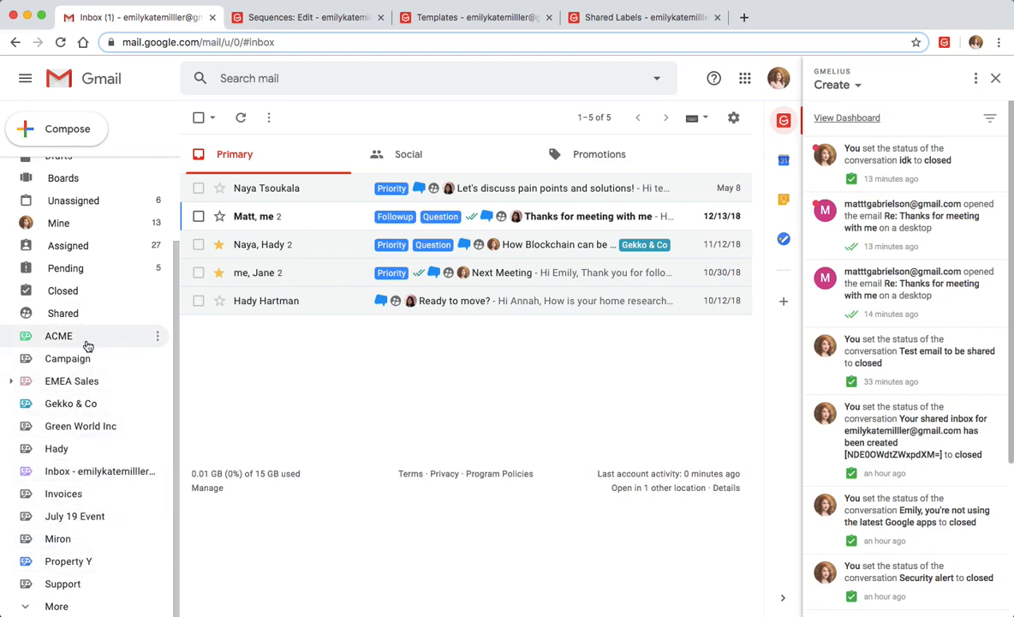
{"action": "left_click", "coordinate": [58, 336]}
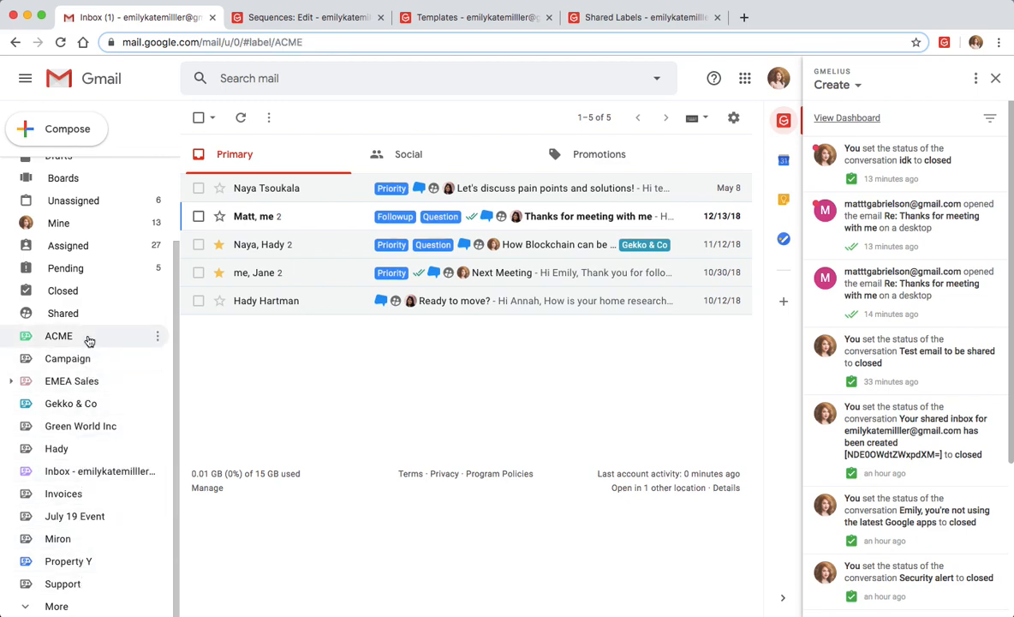
{"action": "left_click", "coordinate": [58, 336]}
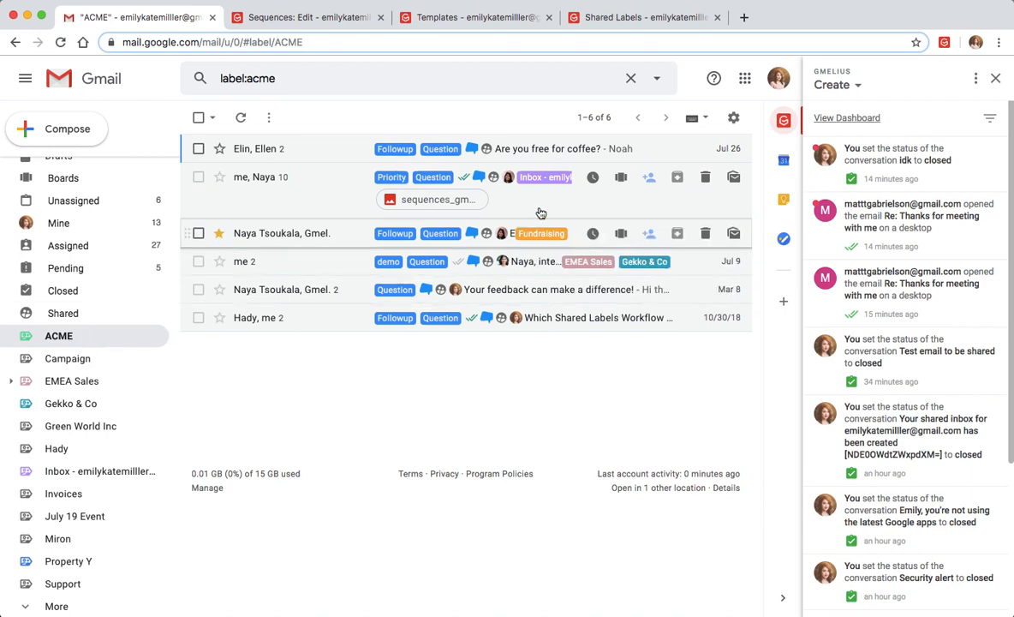
{"action": "left_click", "coordinate": [649, 177]}
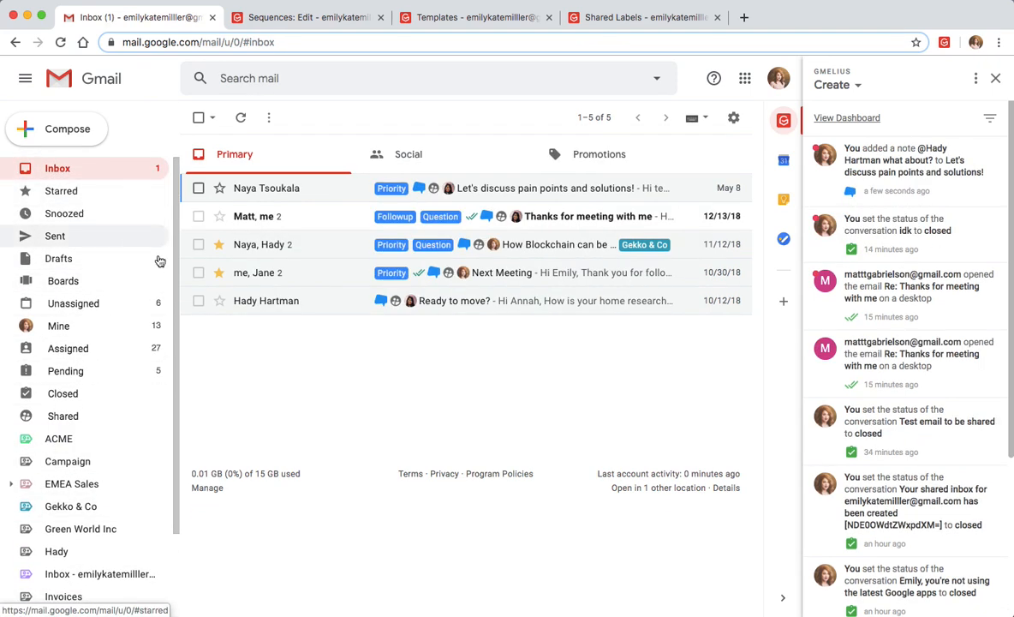
- Select the Next Meeting and Ready to move? conversations, then open 'Thanks for meeting with me'
{"action": "left_click", "coordinate": [198, 272]}
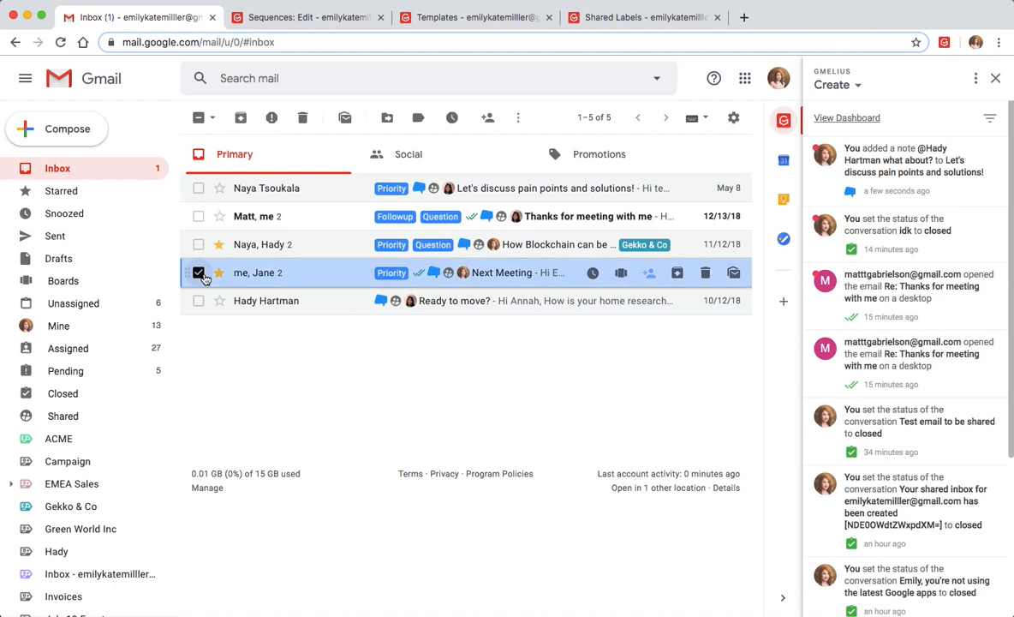
{"action": "left_click", "coordinate": [198, 301]}
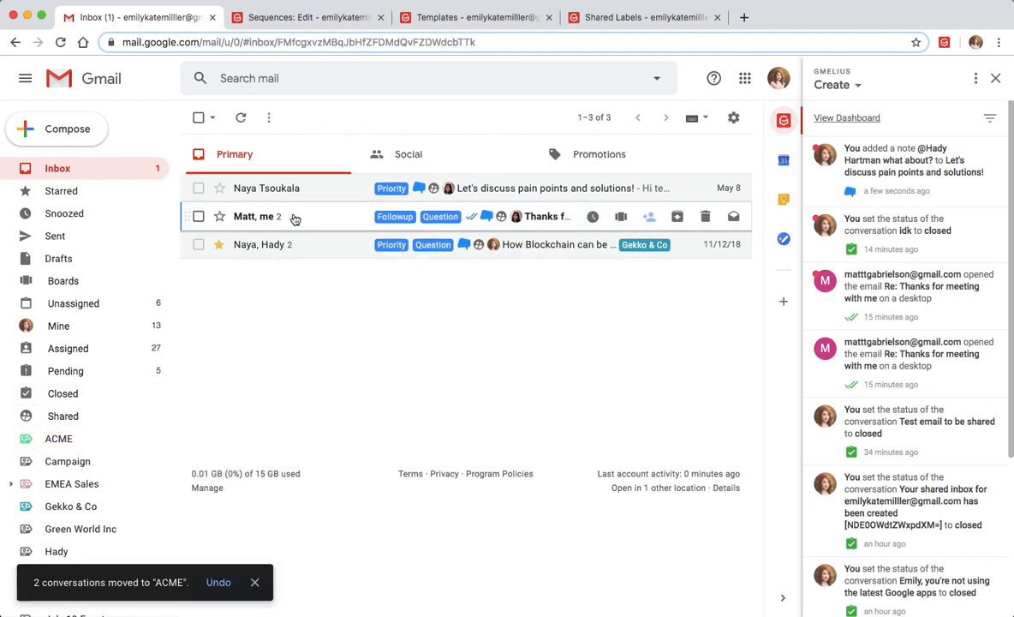
{"action": "left_click", "coordinate": [384, 117]}
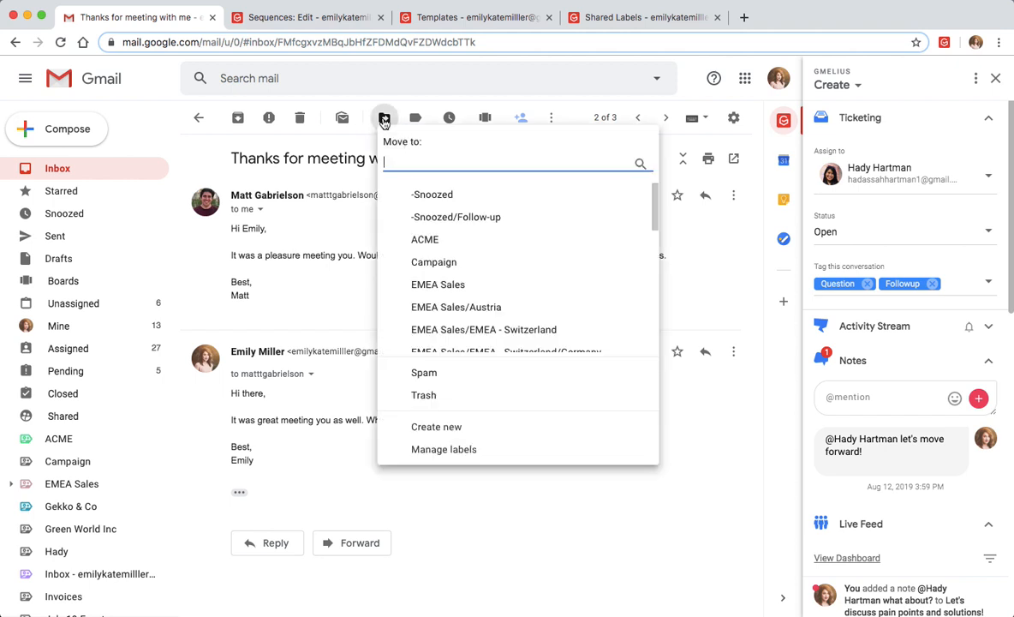
{"action": "mouse_move", "coordinate": [433, 273]}
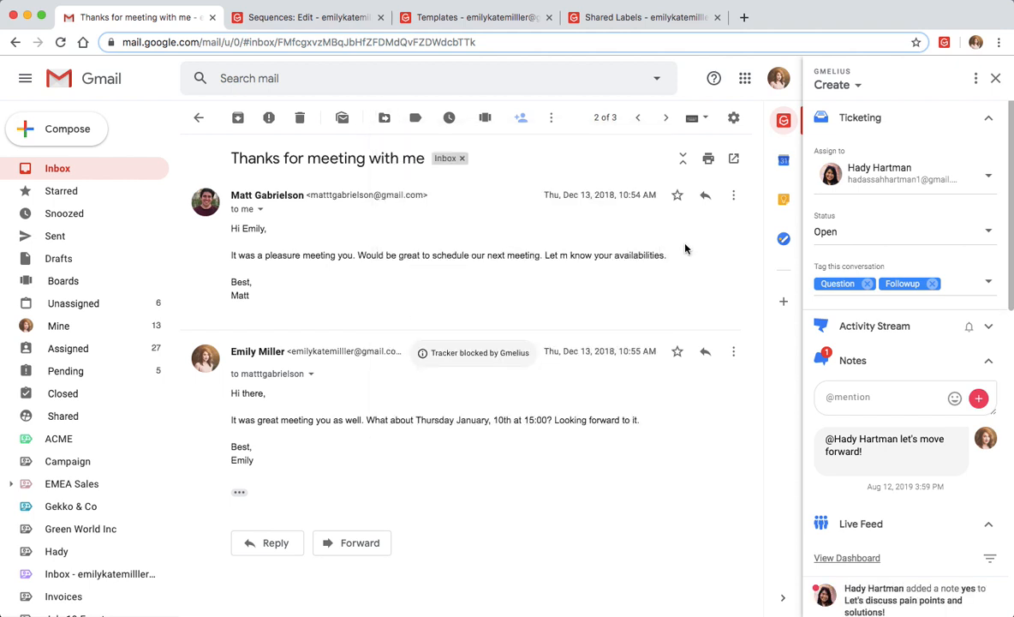
{"action": "mouse_move", "coordinate": [815, 144]}
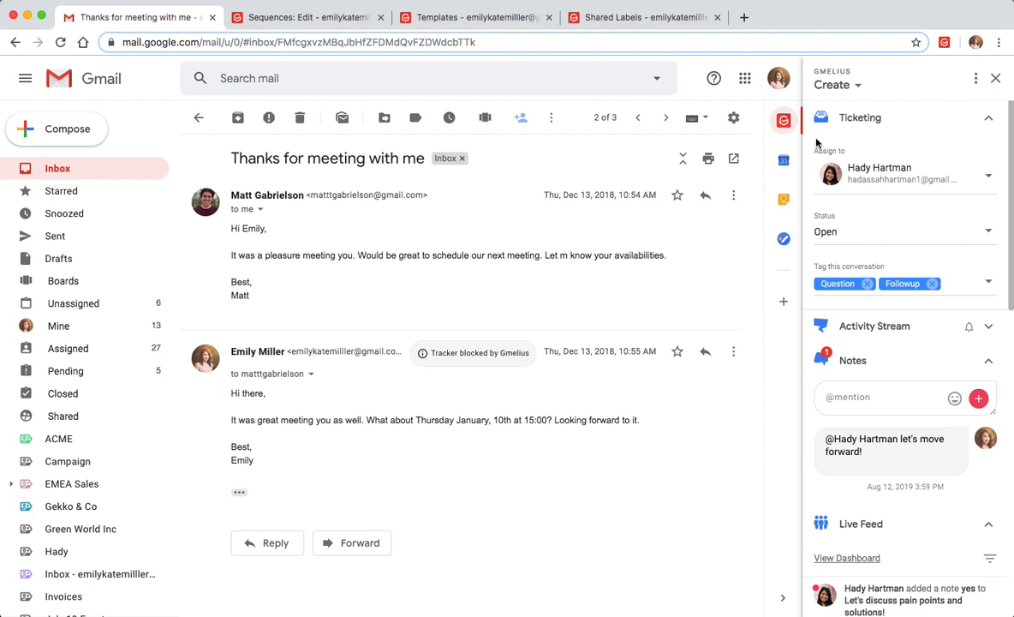
{"action": "left_click", "coordinate": [851, 84]}
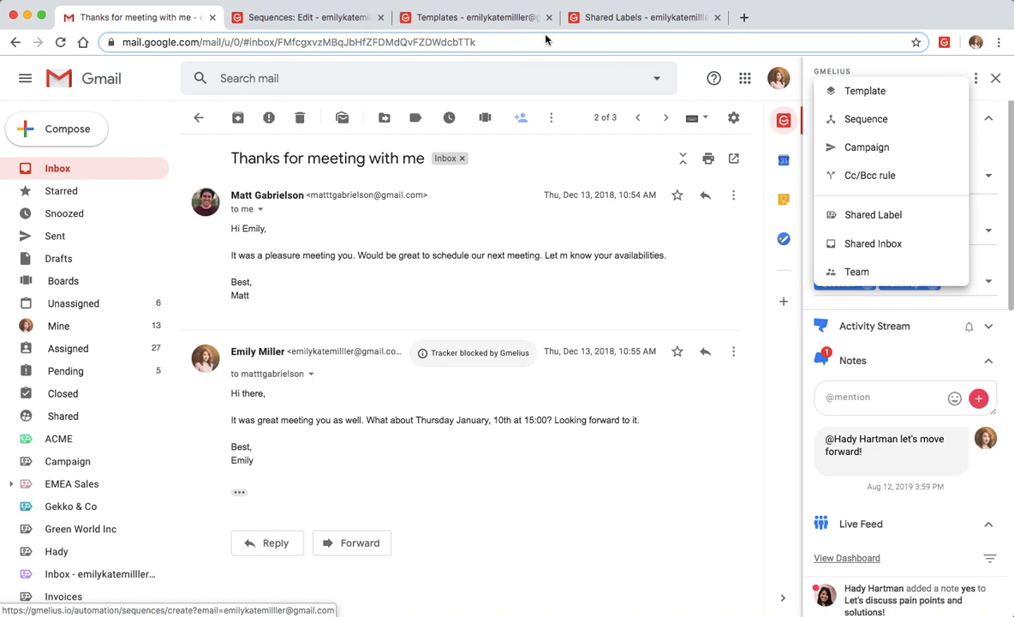
- Add a replied-after-2-days branch step to the sequence with an Add label action
{"action": "left_click", "coordinate": [308, 17]}
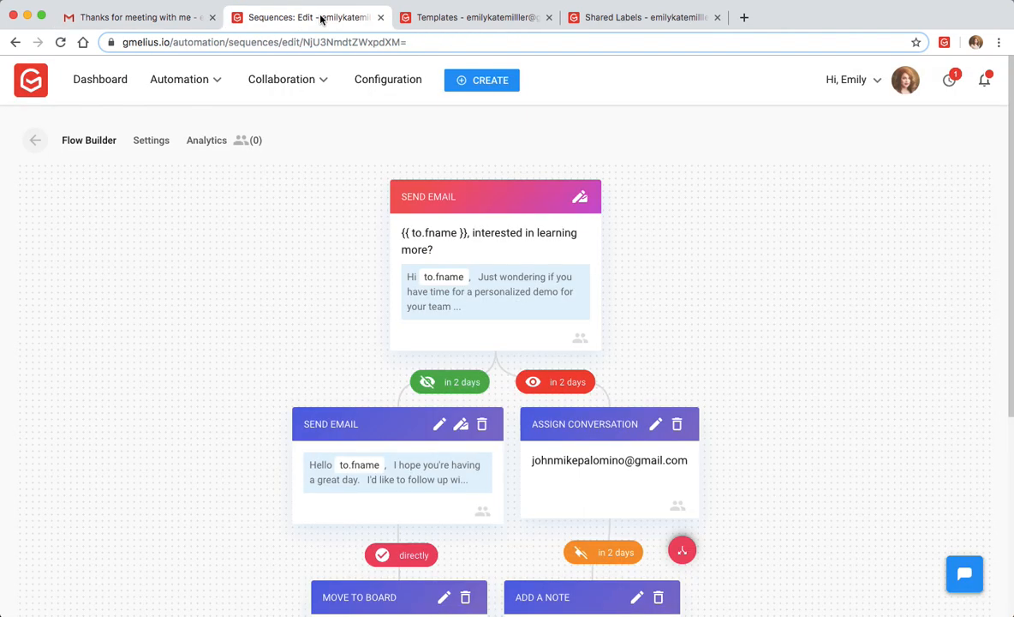
{"action": "scroll", "scroll_direction": "down", "scroll_amount": 3}
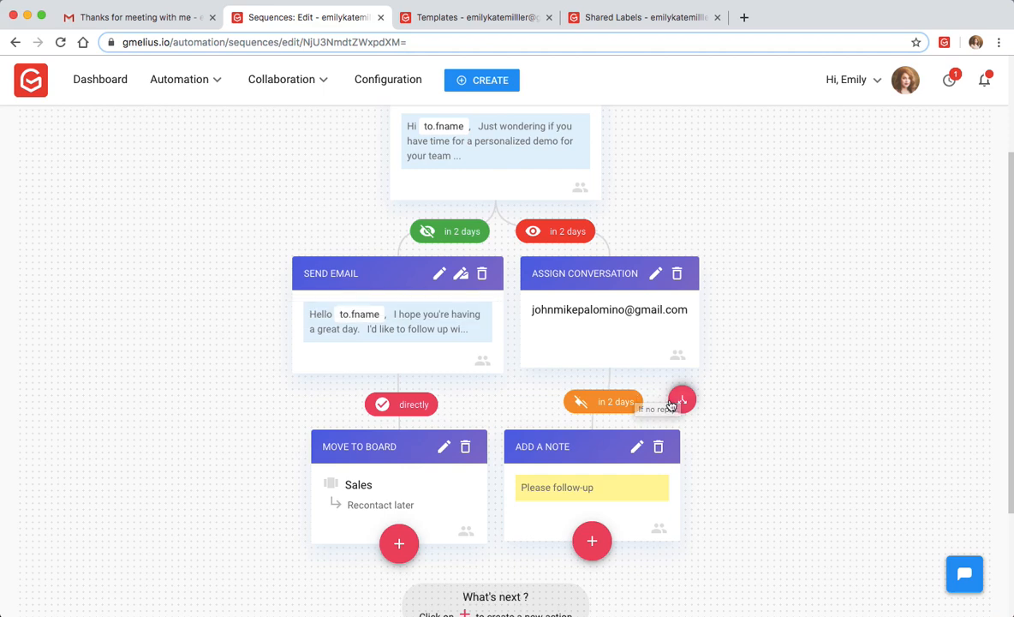
{"action": "left_click", "coordinate": [681, 399]}
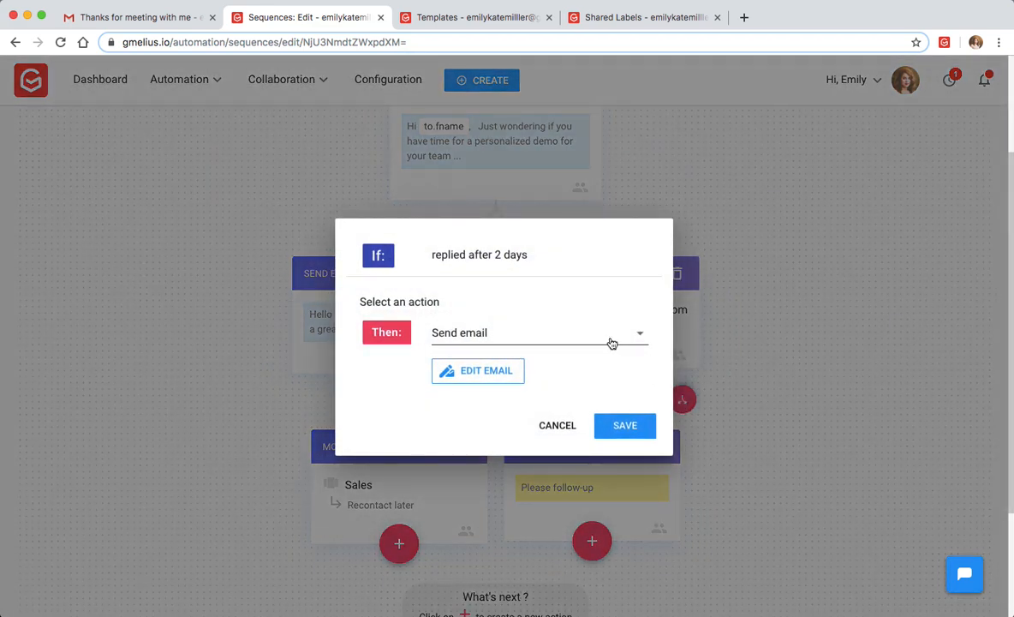
{"action": "left_click", "coordinate": [540, 332]}
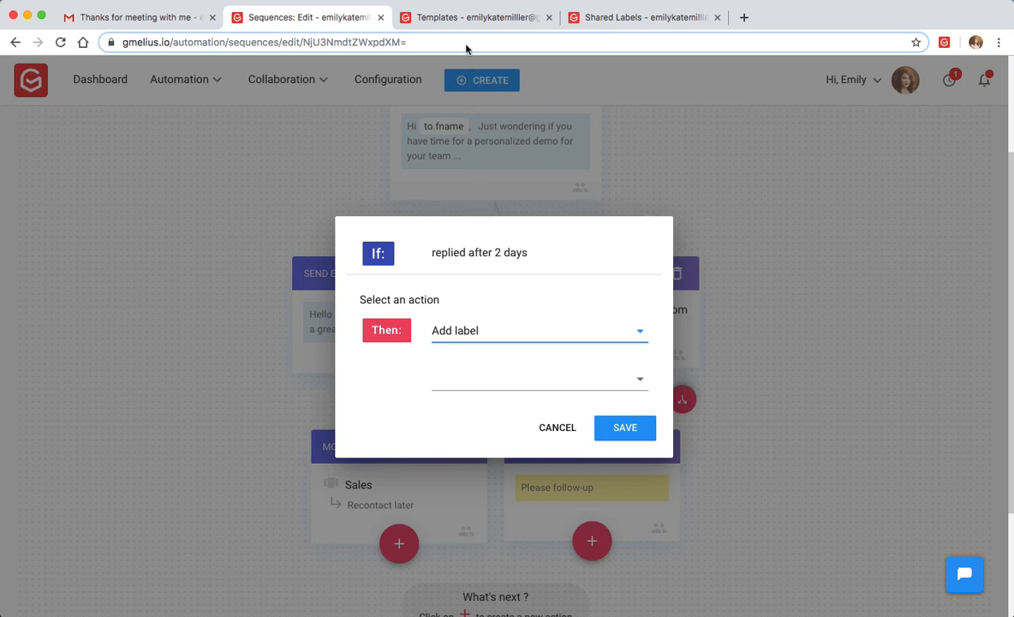
{"action": "left_click", "coordinate": [475, 16]}
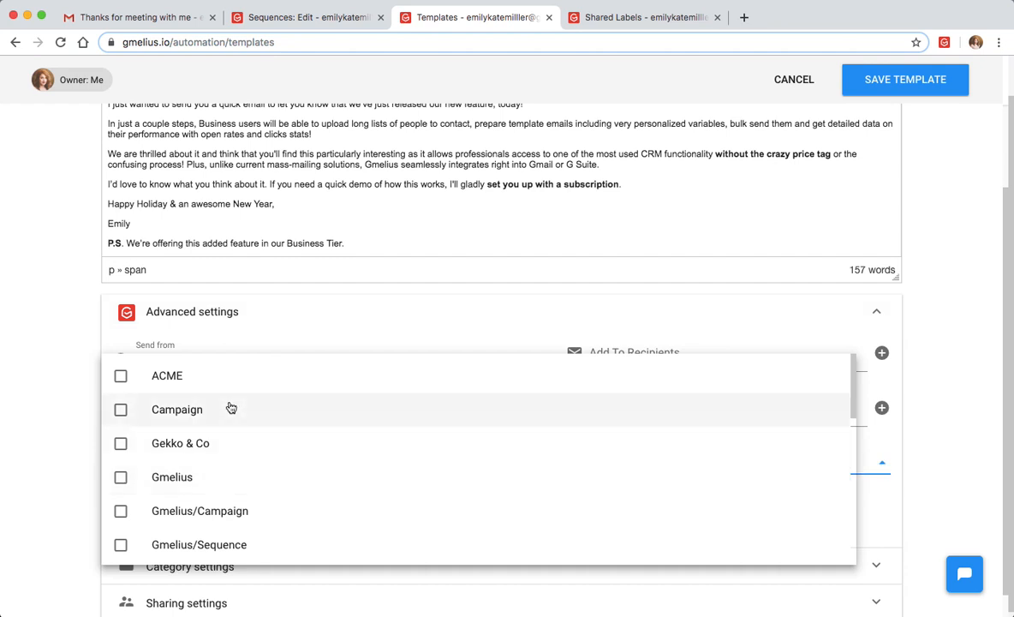
- Tick ACME under the template's Label as setting and return to Gmail
{"action": "left_click", "coordinate": [121, 376]}
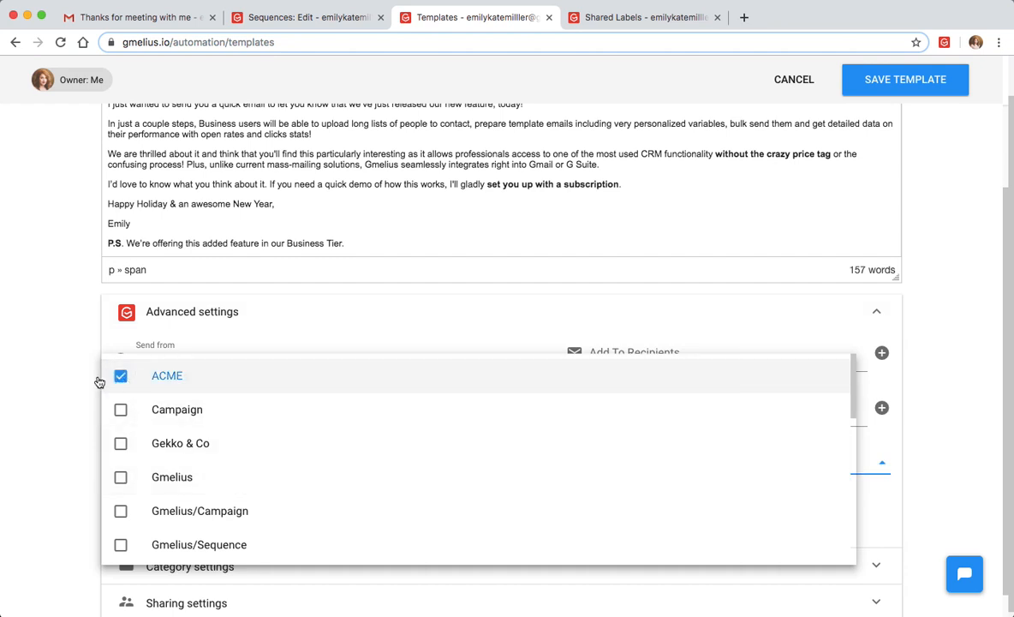
{"action": "left_click", "coordinate": [122, 375]}
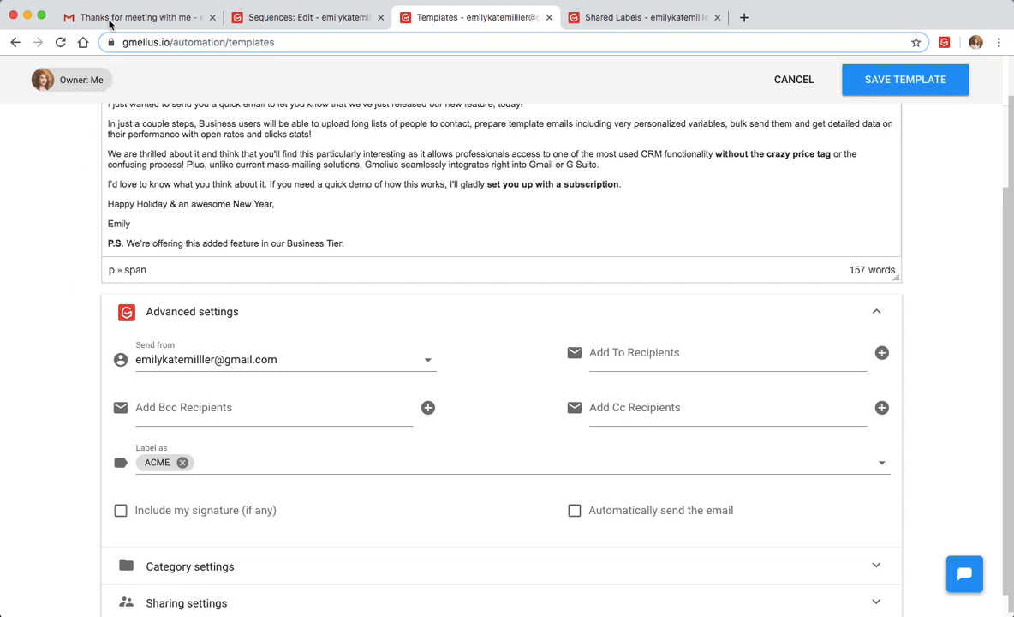
{"action": "left_click", "coordinate": [129, 17]}
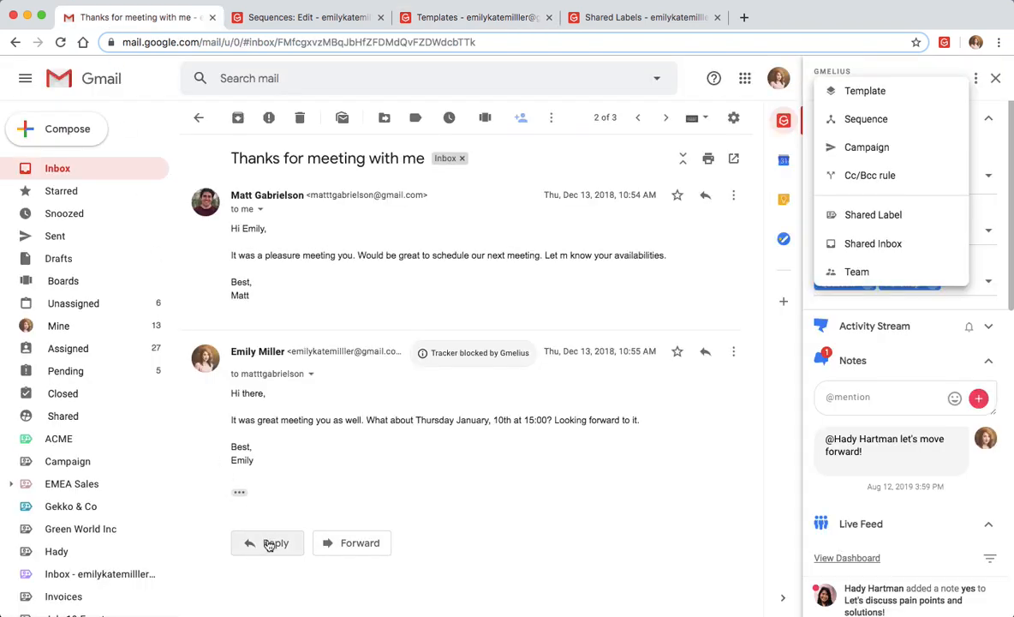
- Start a reply, browse the Gmelius templates list, then view the Shared Labels overview
{"action": "left_click", "coordinate": [266, 542]}
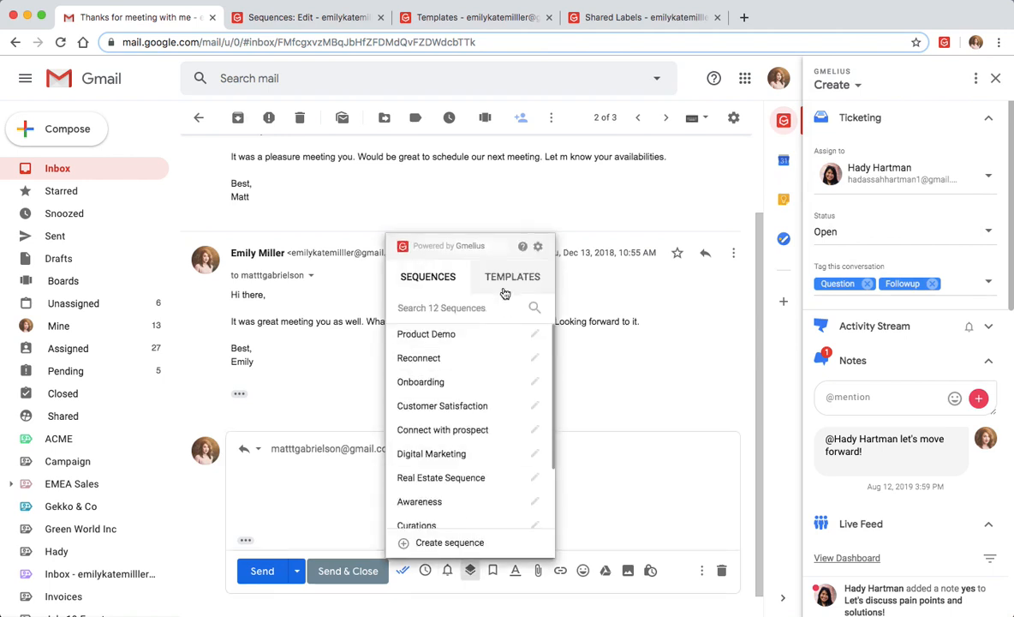
{"action": "left_click", "coordinate": [512, 275]}
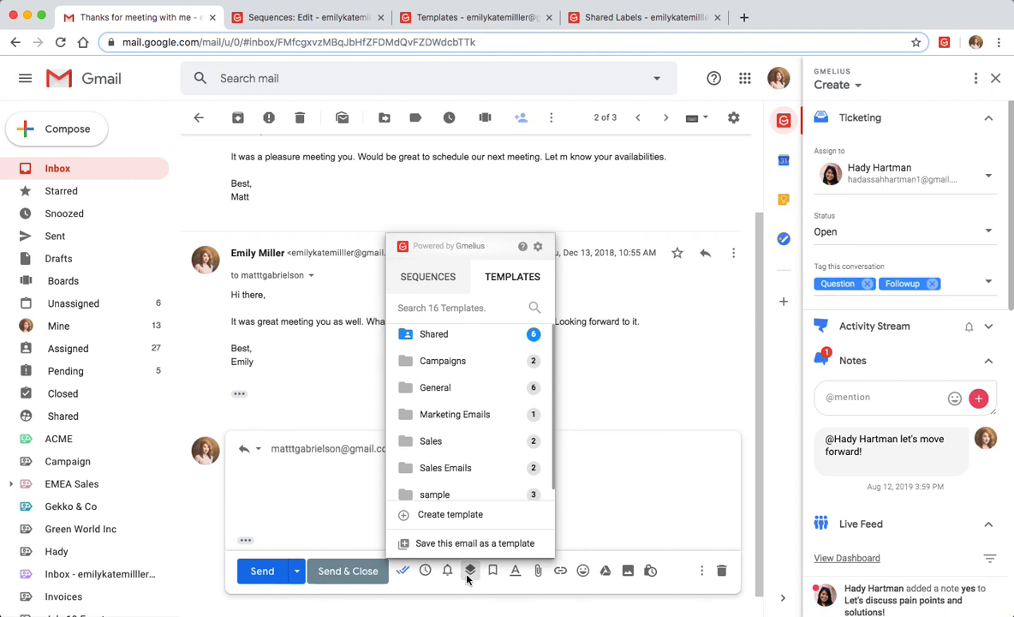
{"action": "left_click", "coordinate": [470, 570]}
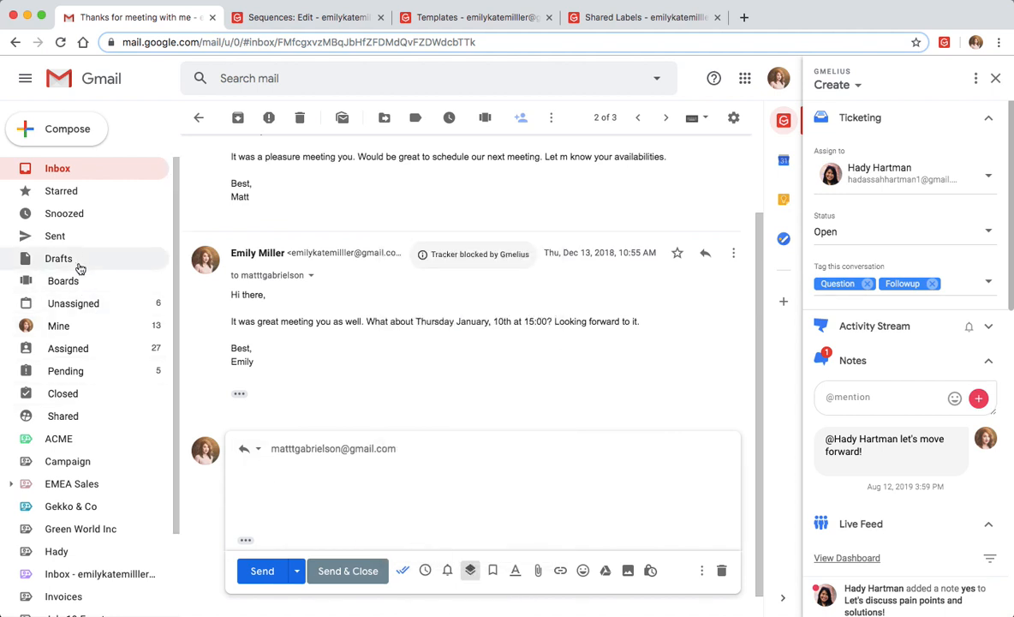
{"action": "left_click", "coordinate": [57, 168]}
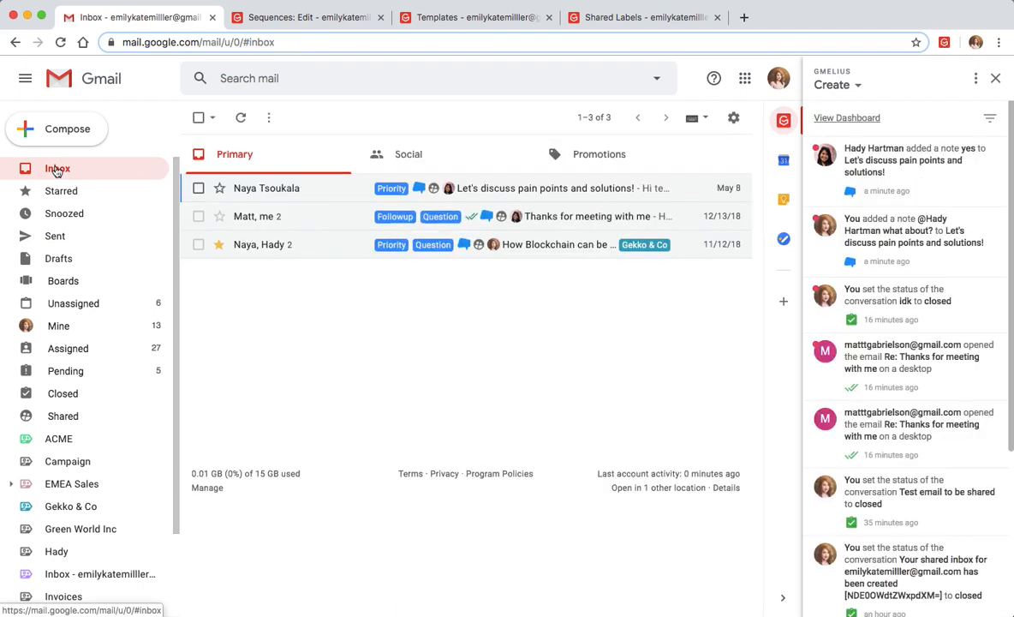
{"action": "left_click", "coordinate": [647, 16]}
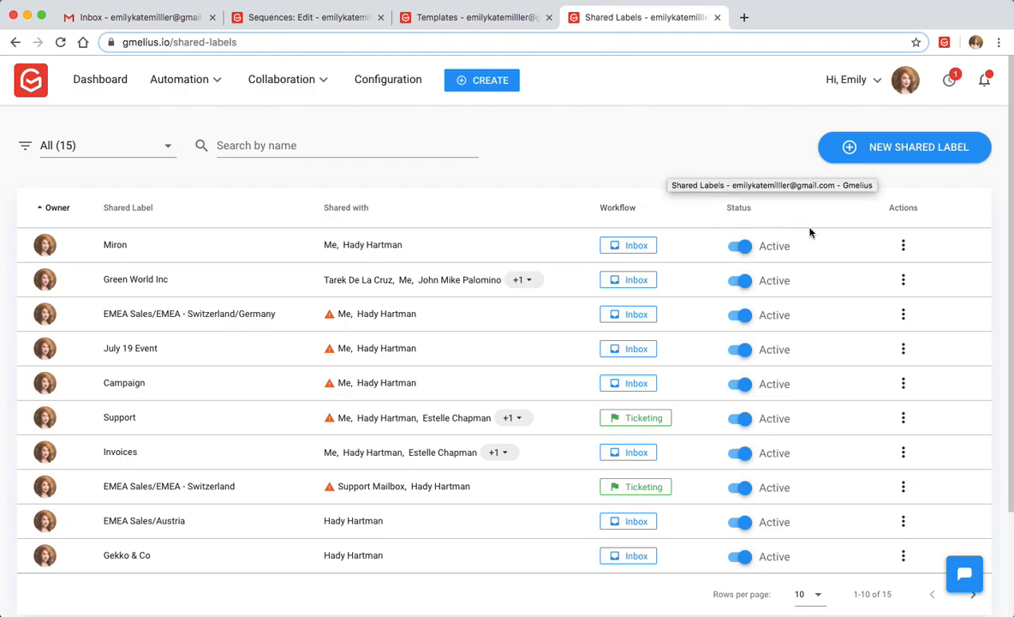
- Choose Slack under Integrations in the Miron shared label's Actions menu
{"action": "left_click", "coordinate": [903, 245]}
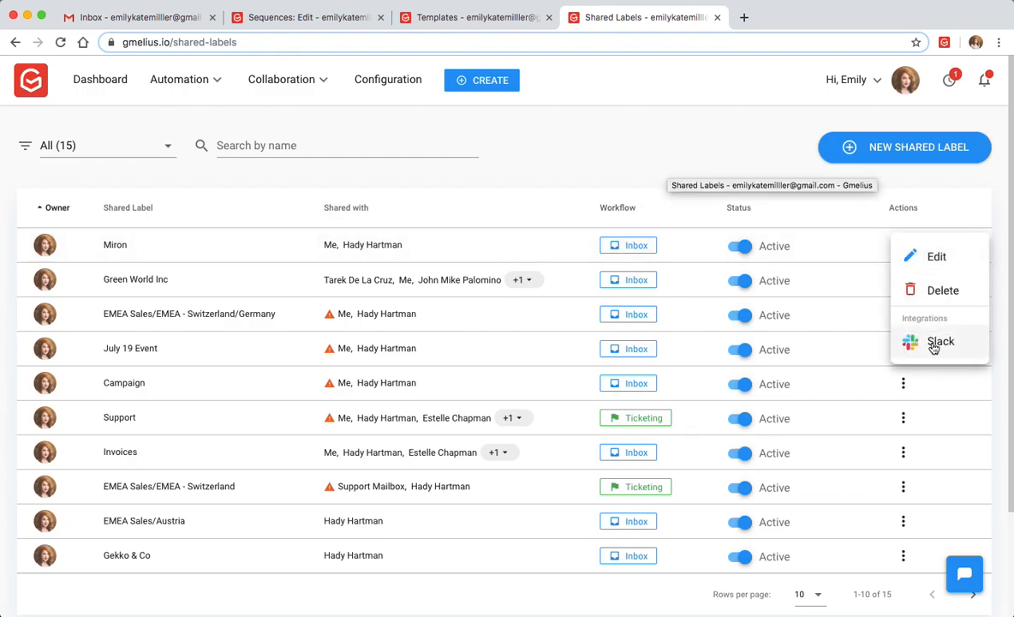
{"action": "left_click", "coordinate": [940, 342]}
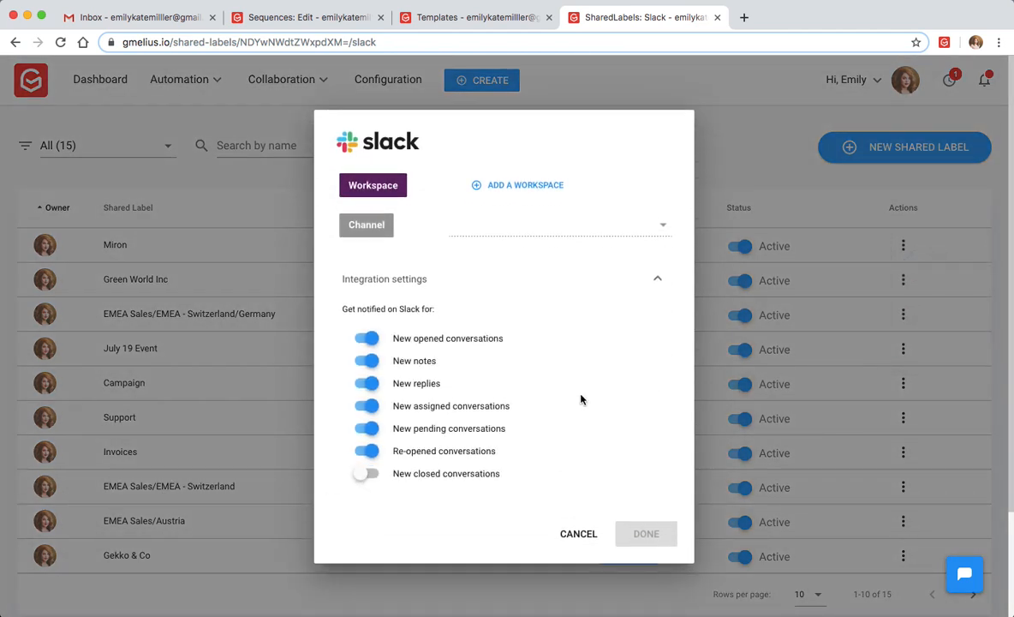
- Toggle 'New assigned conversations' Slack alerts off and on, then show the Live Feed filters
{"action": "left_click", "coordinate": [366, 406]}
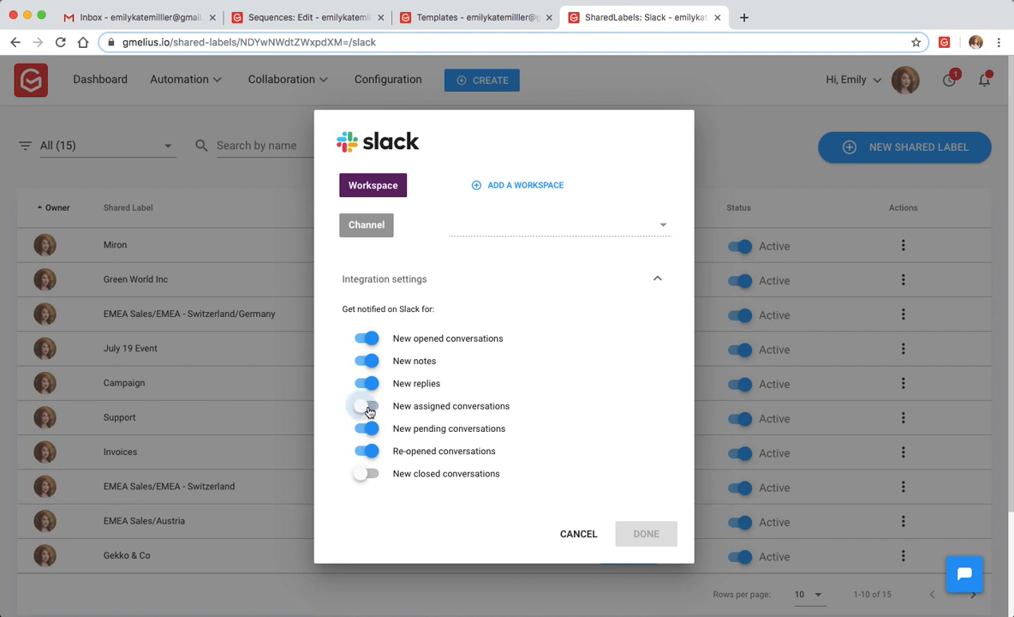
{"action": "left_click", "coordinate": [365, 405]}
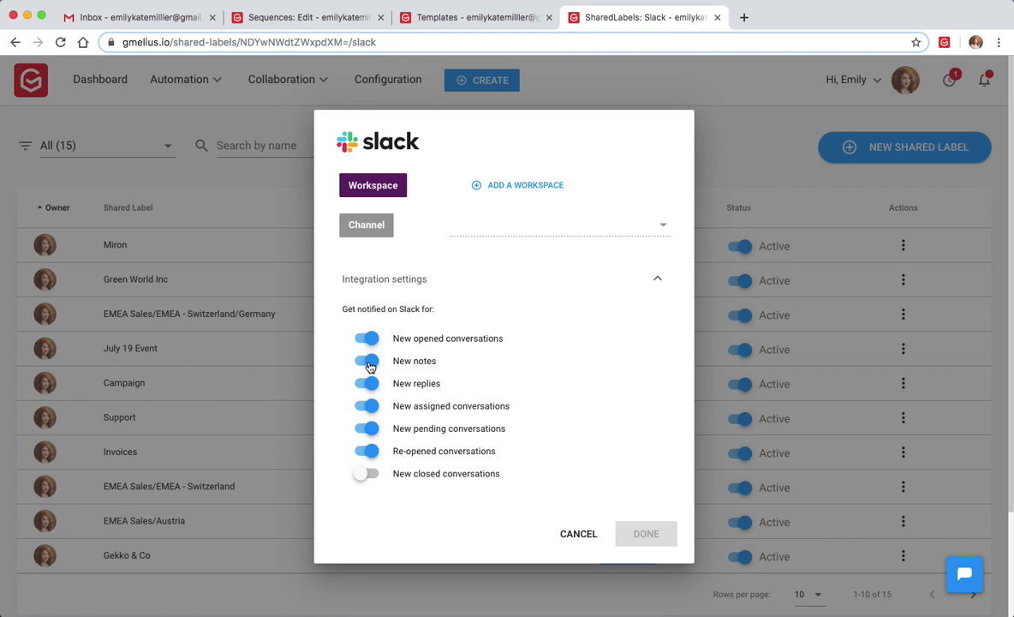
{"action": "mouse_move", "coordinate": [363, 357]}
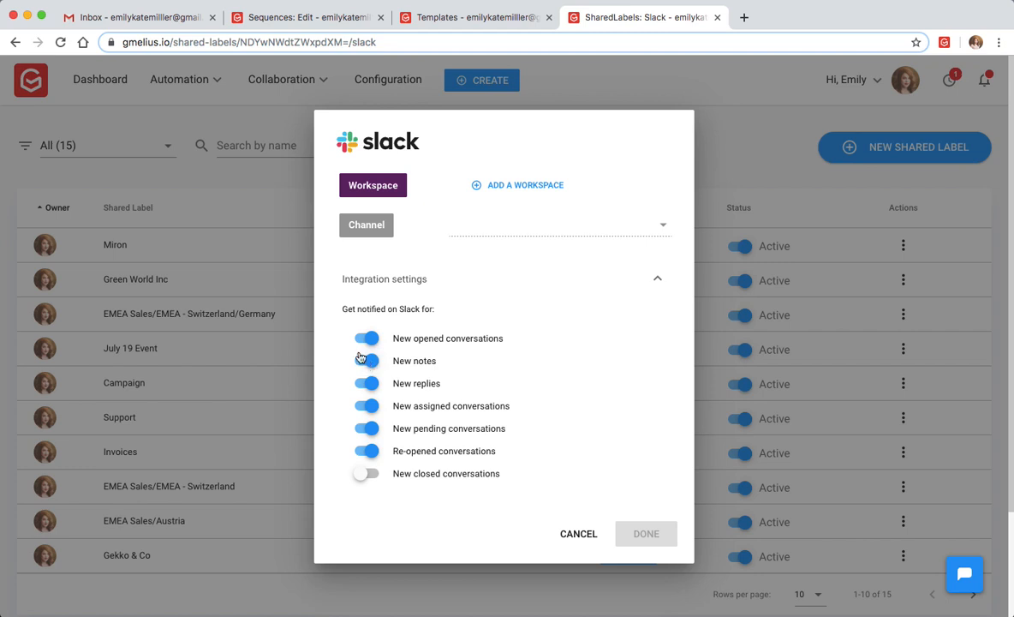
{"action": "left_click", "coordinate": [111, 17]}
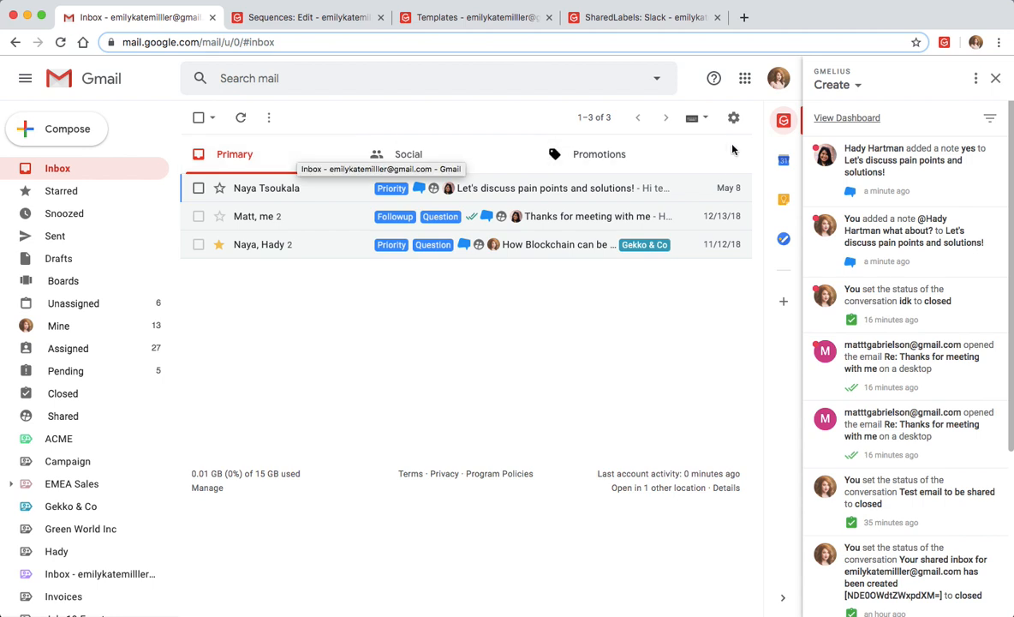
{"action": "left_click", "coordinate": [997, 118]}
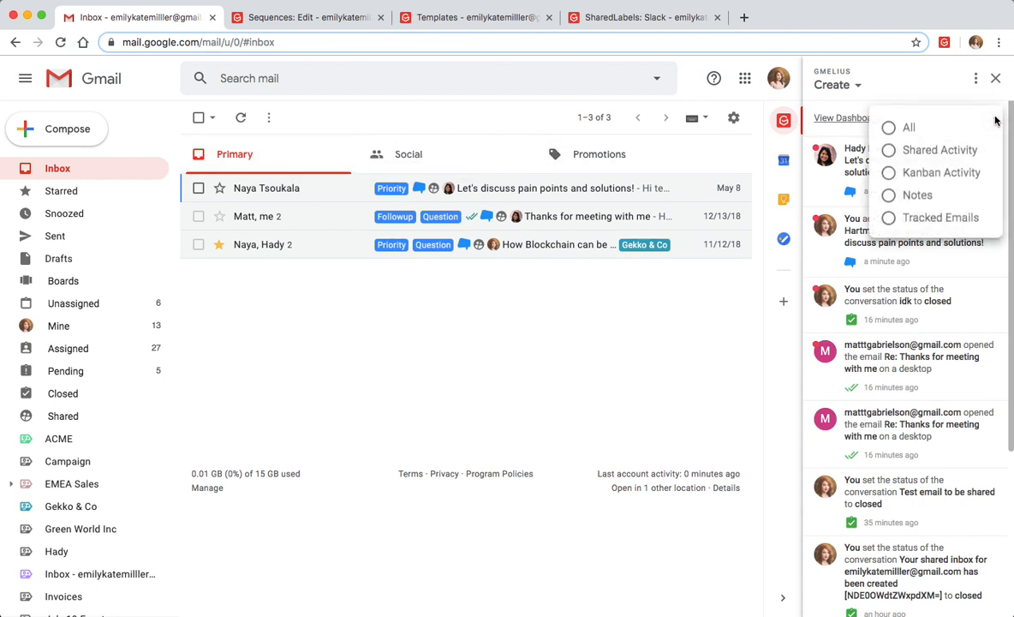